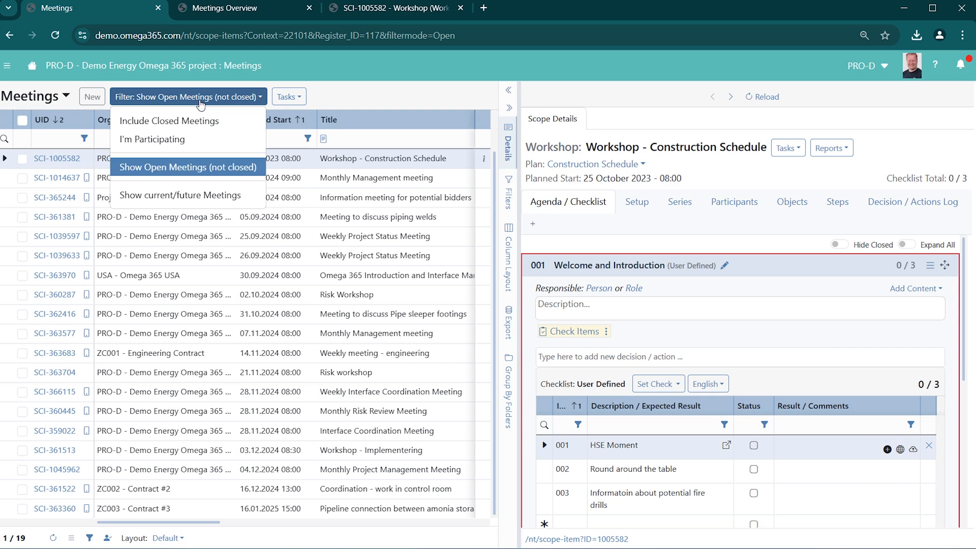
pyautogui.moveTo(349, 122)
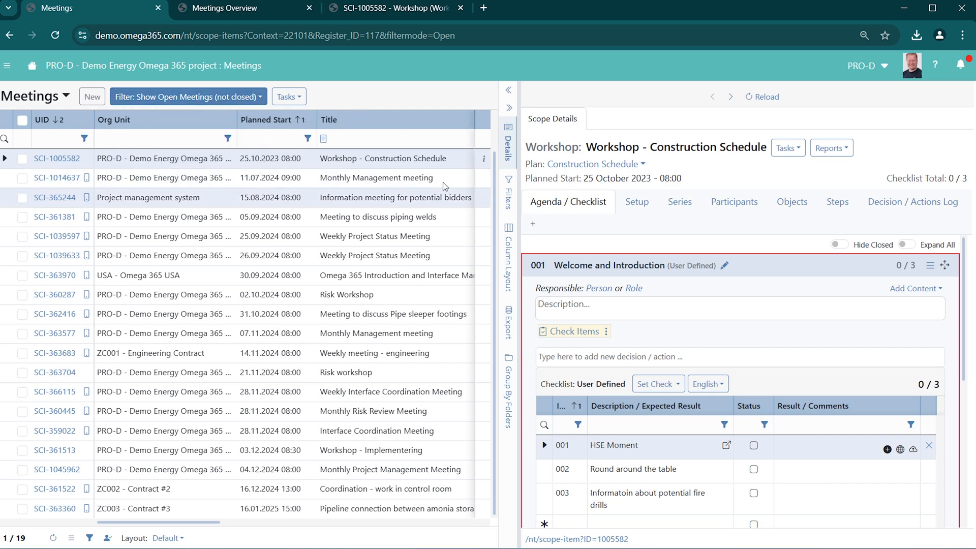
pyautogui.moveTo(402, 186)
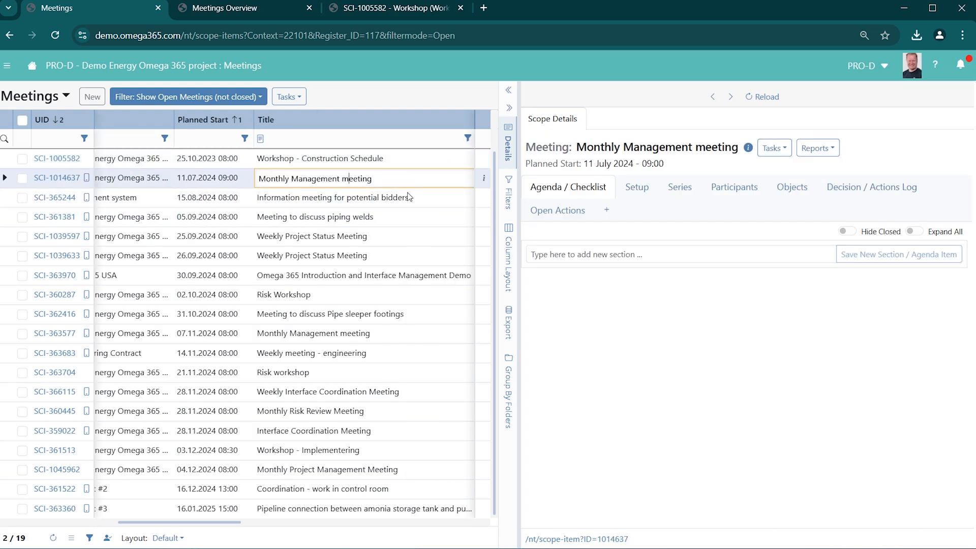
# Open the 'Information meeting for potential bidders' record from the open meetings list
pyautogui.click(334, 197)
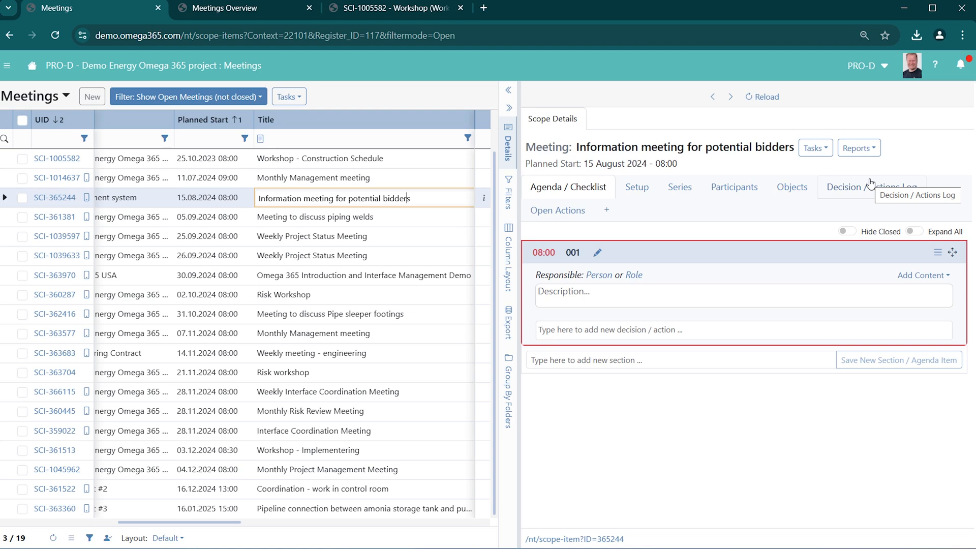
pyautogui.moveTo(385, 219)
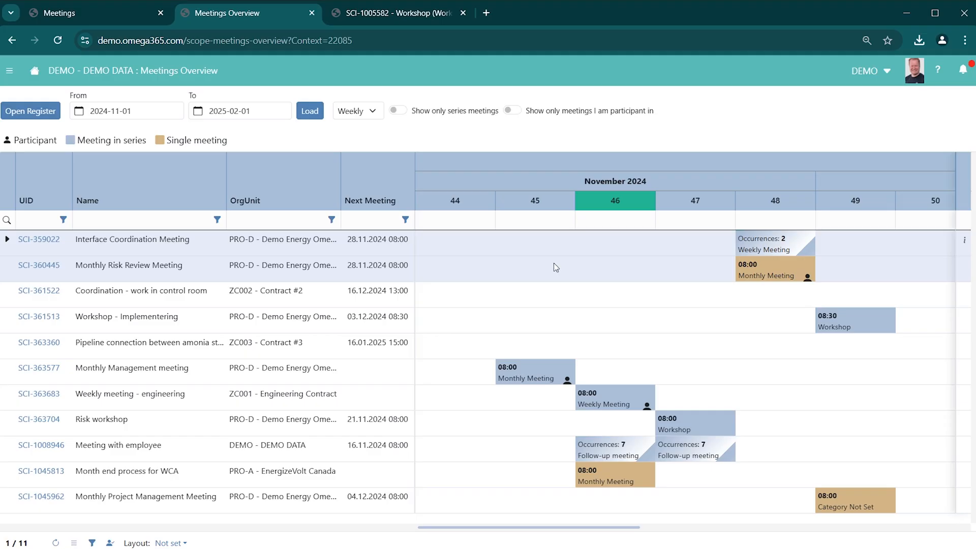
pyautogui.moveTo(498, 345)
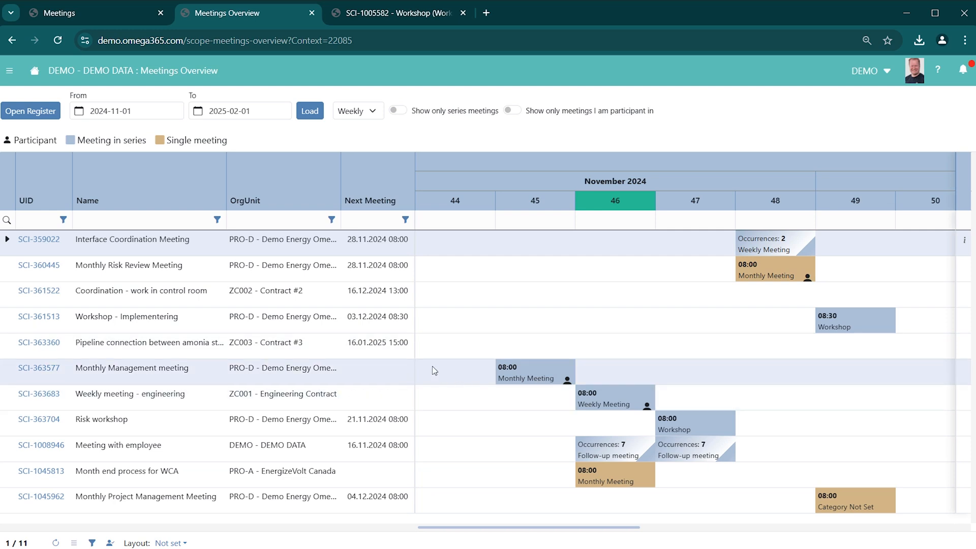
pyautogui.moveTo(438, 358)
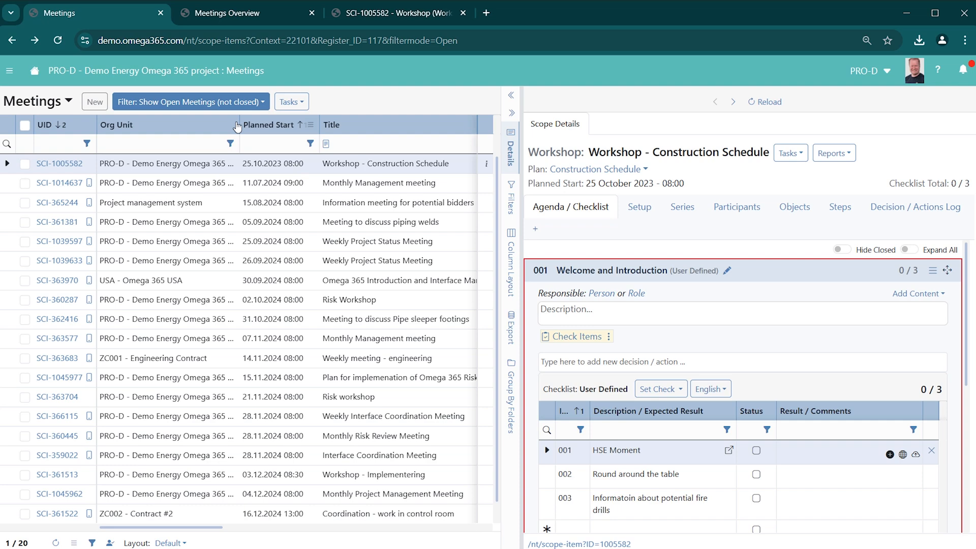
# Create 'Project Risk Review Meeting' for 15.11.2024 08:00 and assign its category
pyautogui.click(94, 102)
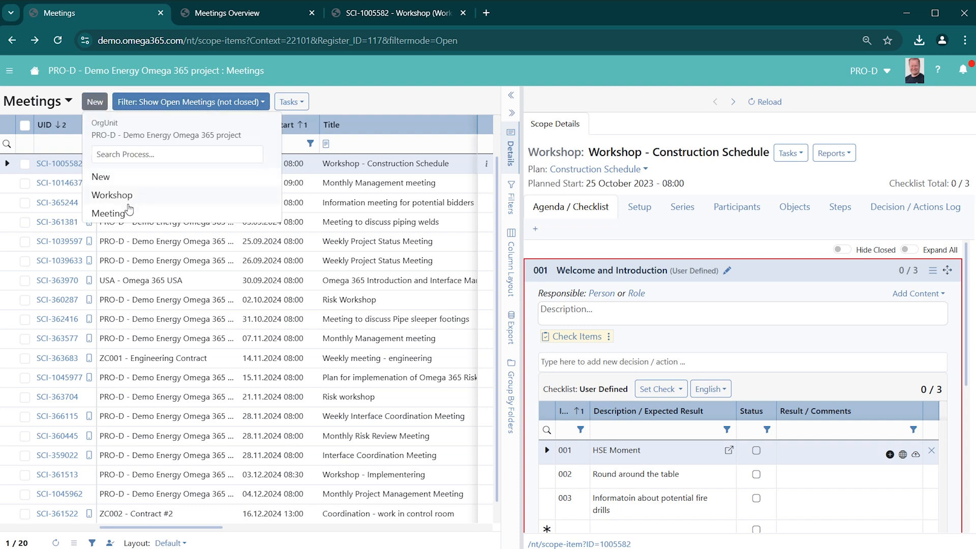
pyautogui.click(111, 213)
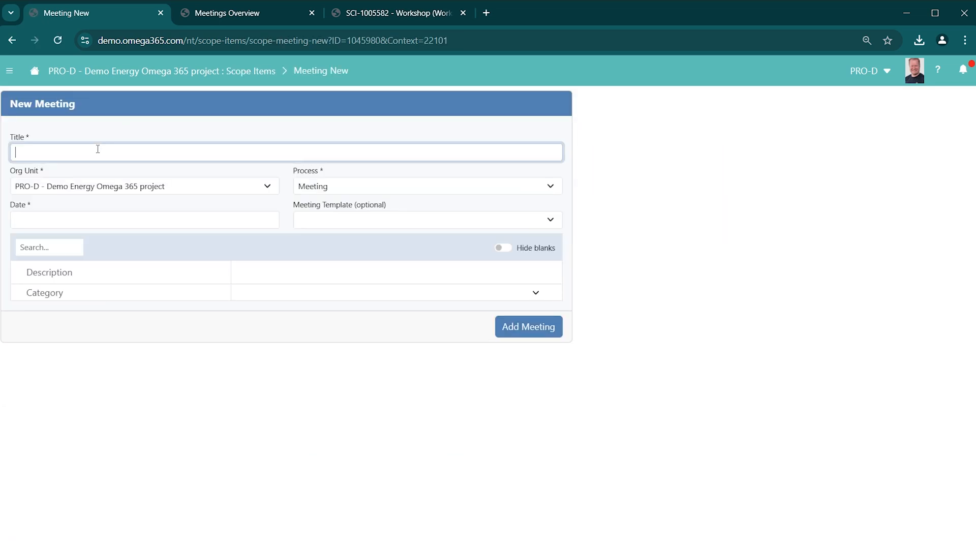
pyautogui.write('Project')
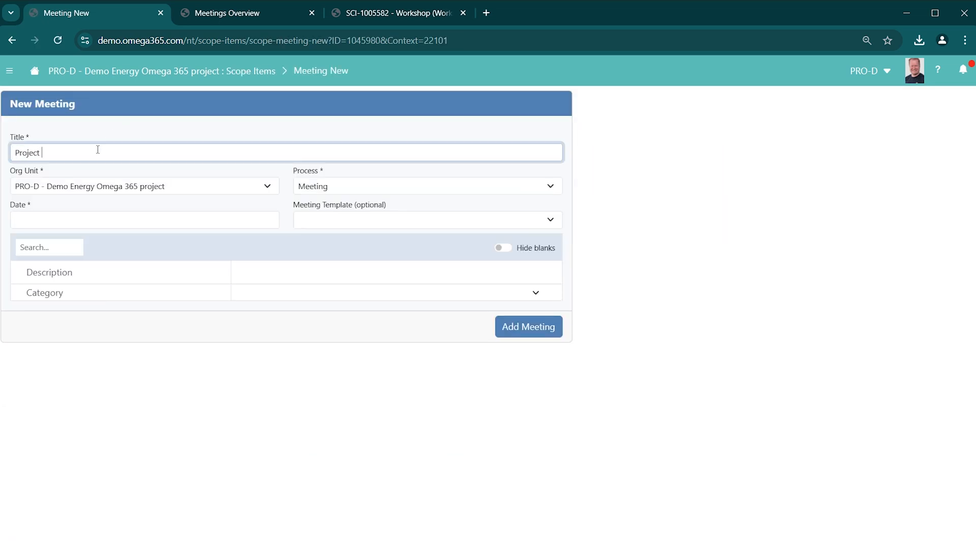
pyautogui.write('Risk Review')
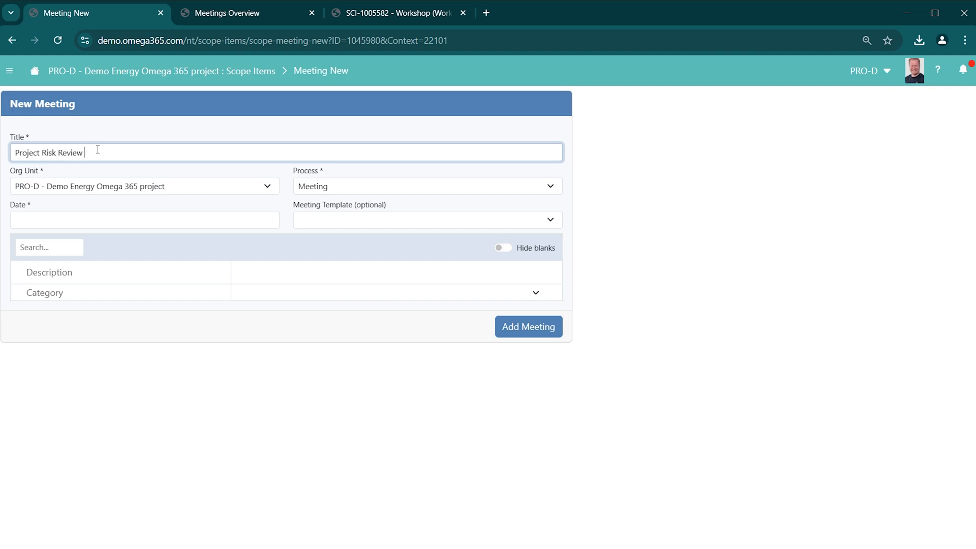
pyautogui.write('Meeting')
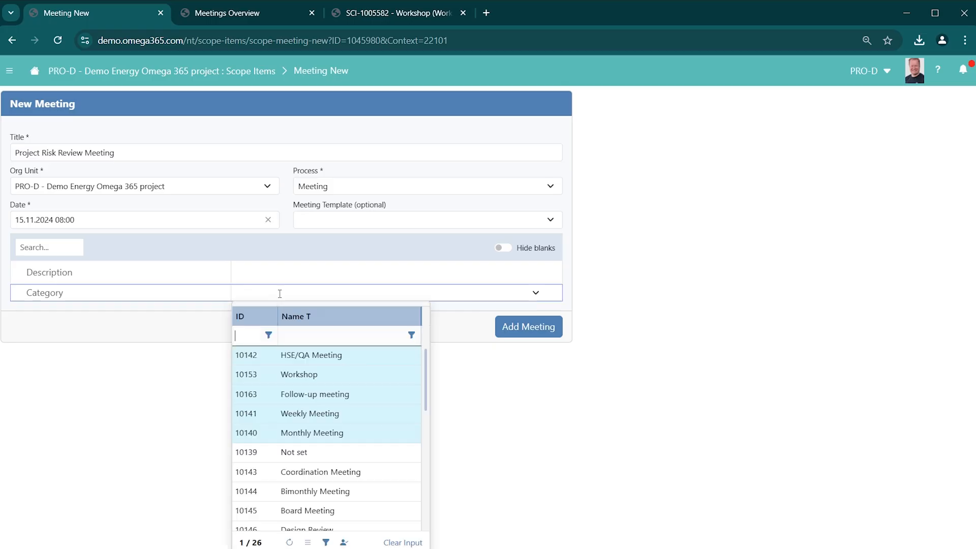
pyautogui.moveTo(382, 363)
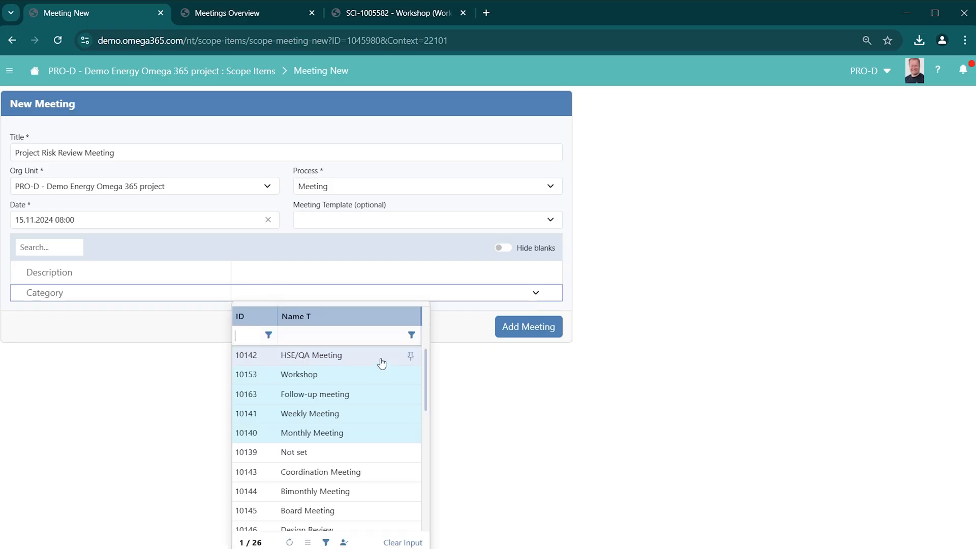
pyautogui.moveTo(313, 461)
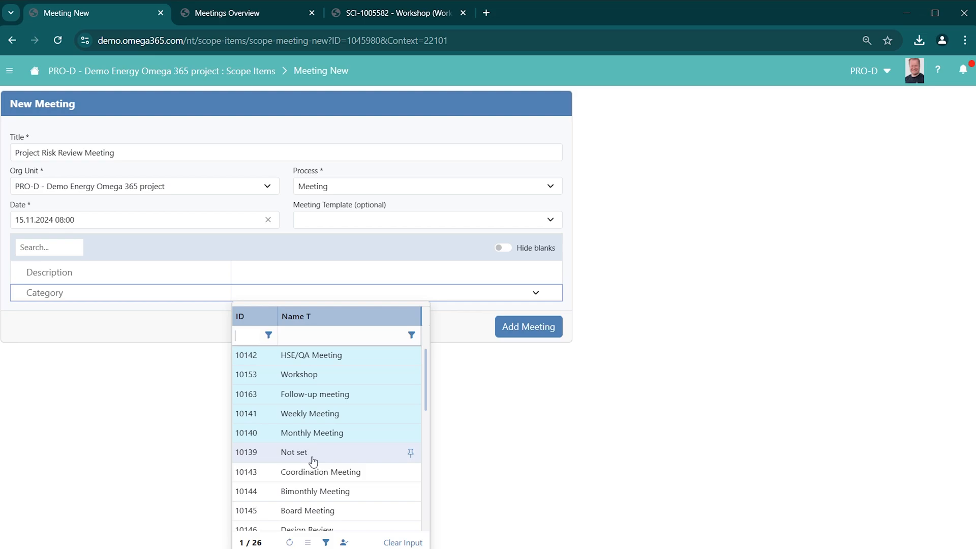
pyautogui.click(528, 327)
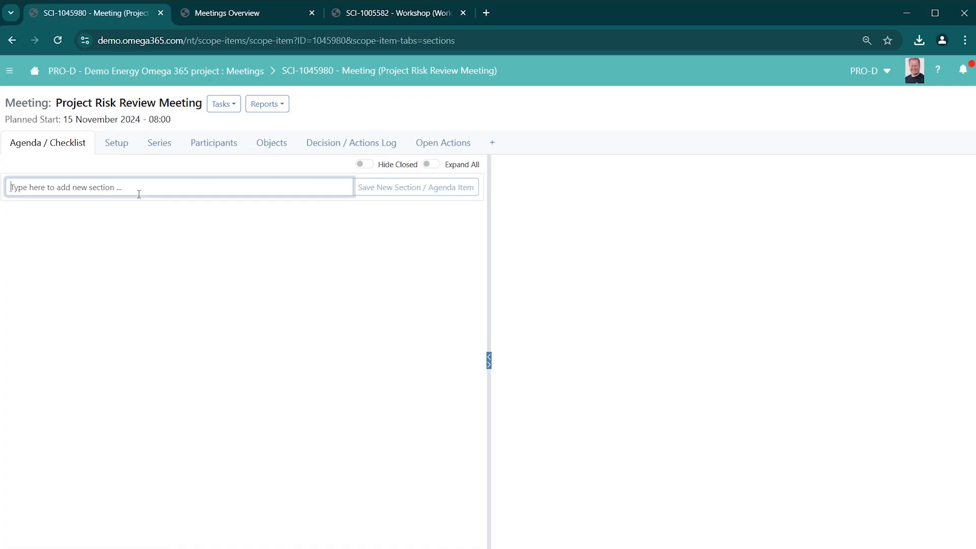
# Add agenda sections 'Introduction' (08:00) and 'Review the top ten risks' (08:10)
pyautogui.write('Introduct')
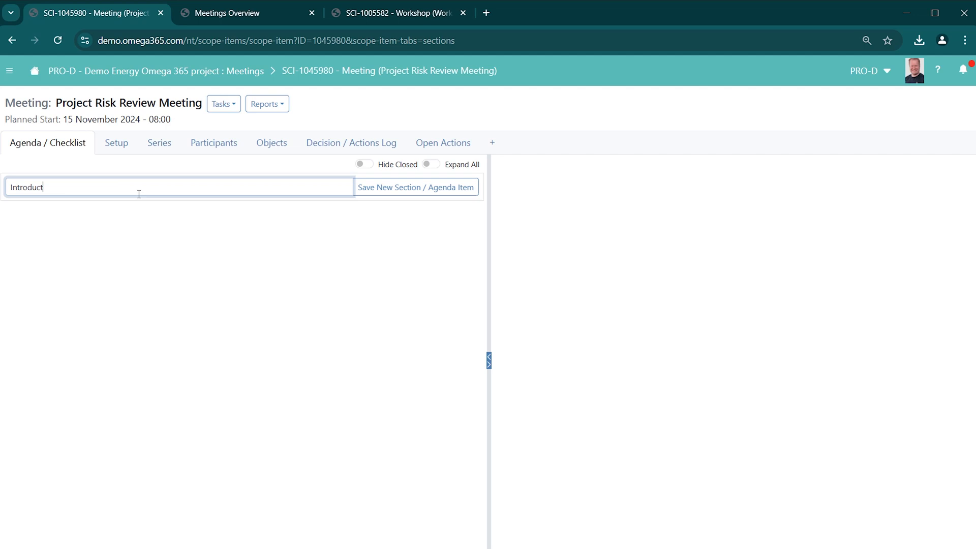
pyautogui.click(416, 187)
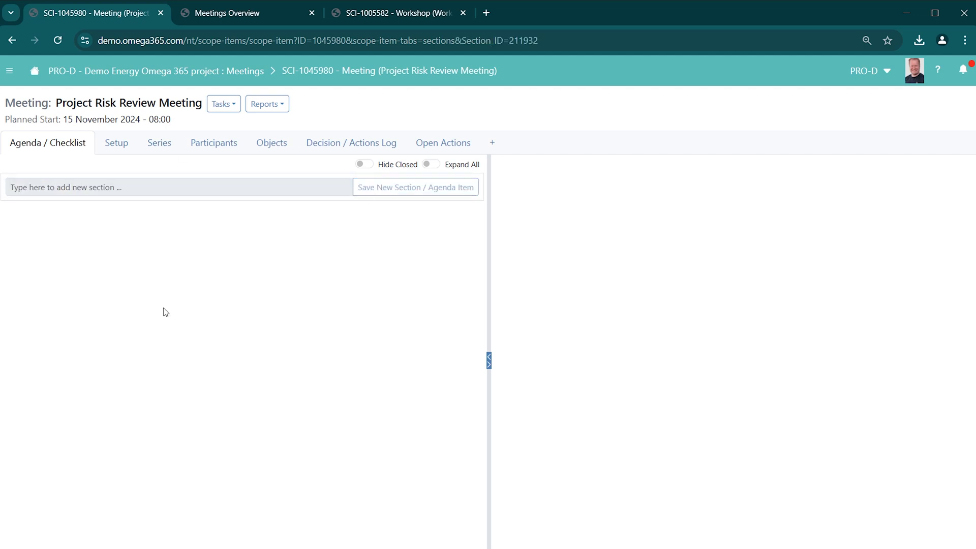
pyautogui.click(415, 187)
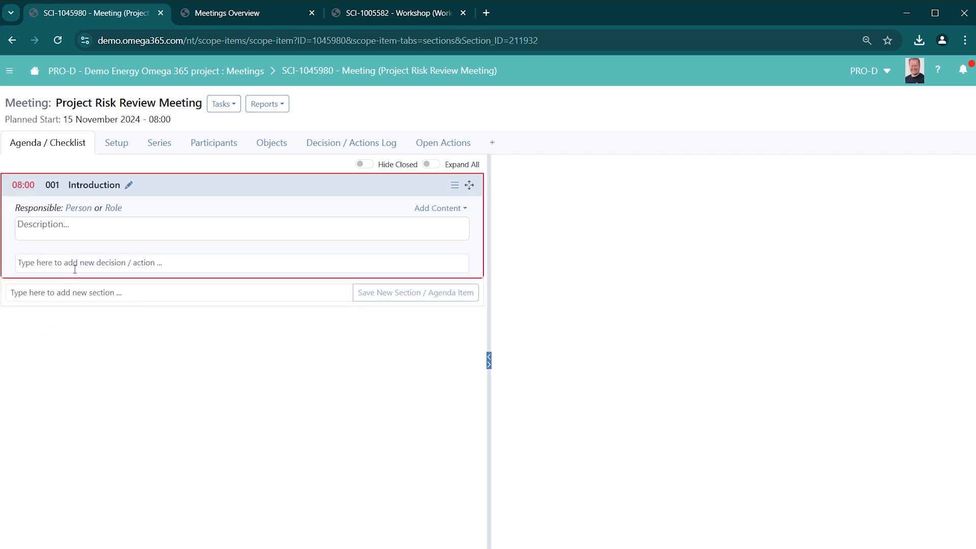
pyautogui.write('Revi')
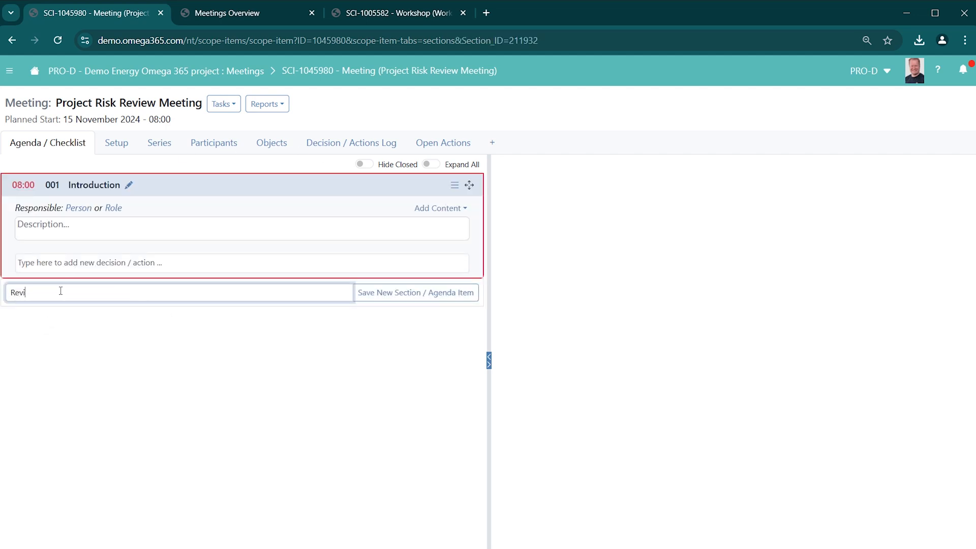
pyautogui.write('ew the top ten ri')
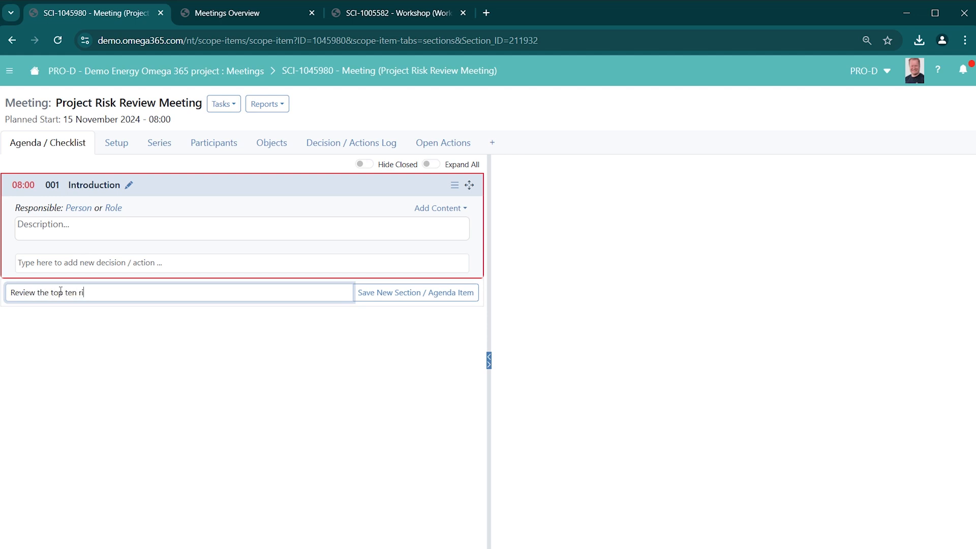
pyautogui.click(416, 292)
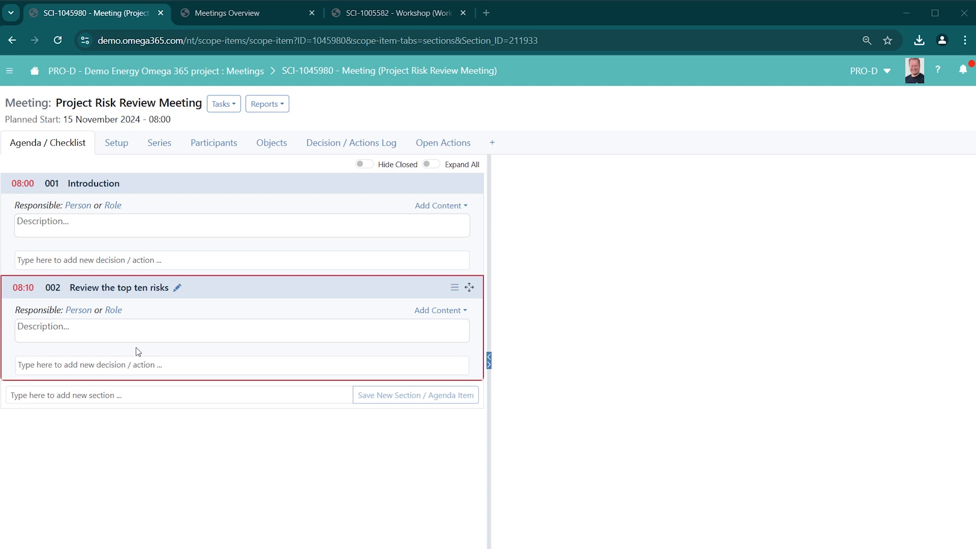
# Attach a 'Top Ten Risks' URL pointing to the risk register to agenda item 002
pyautogui.click(437, 311)
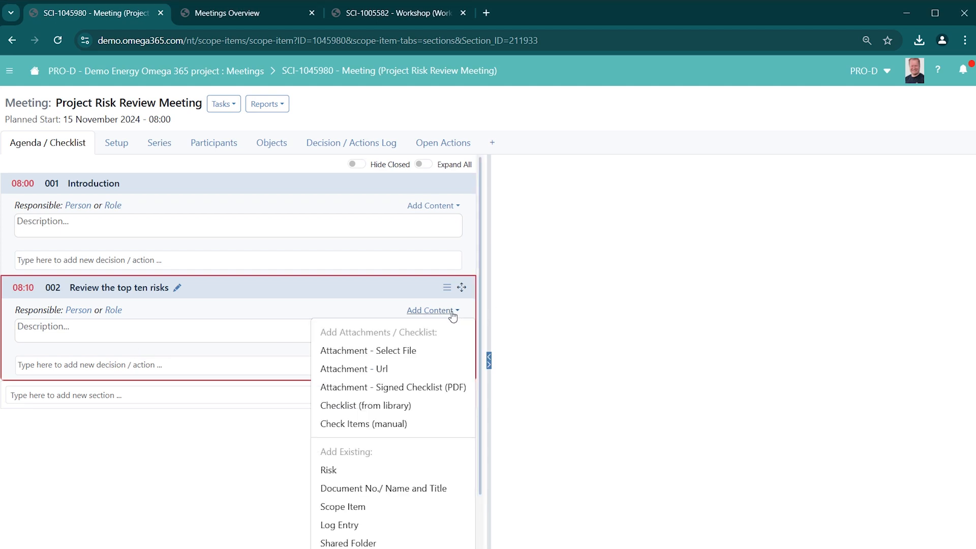
pyautogui.click(354, 369)
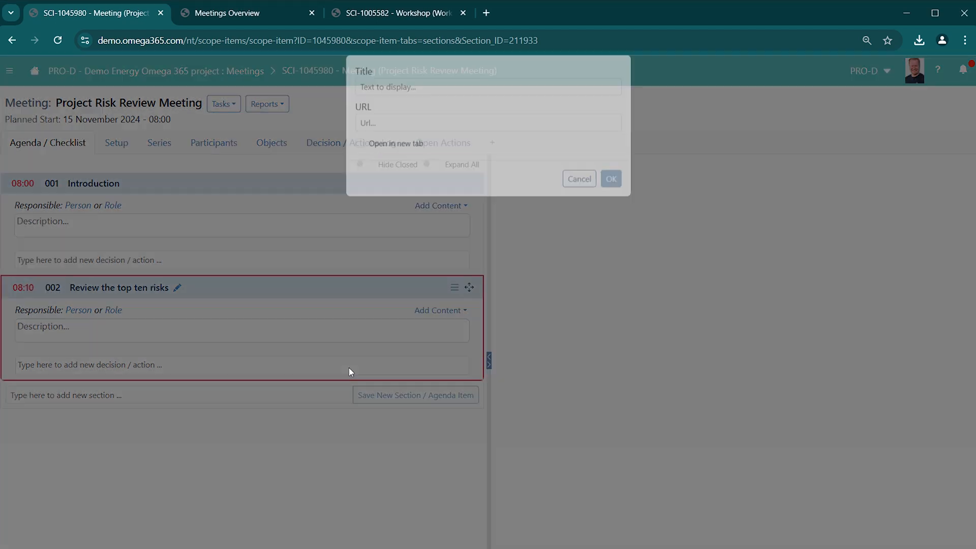
pyautogui.write('Top Ten Risks')
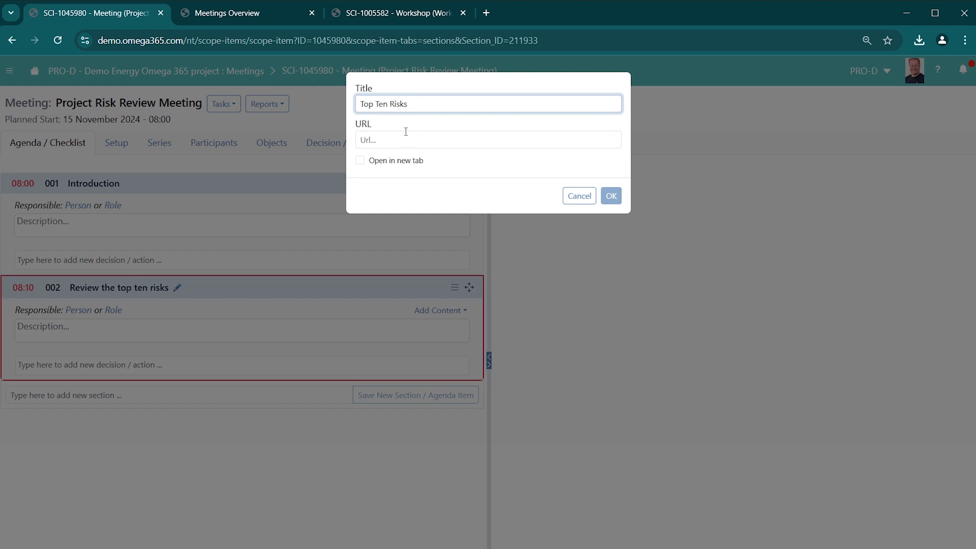
pyautogui.write('https://demo.omega365.com/riskregister?ilter%5BdsUncertainties%5D=F')
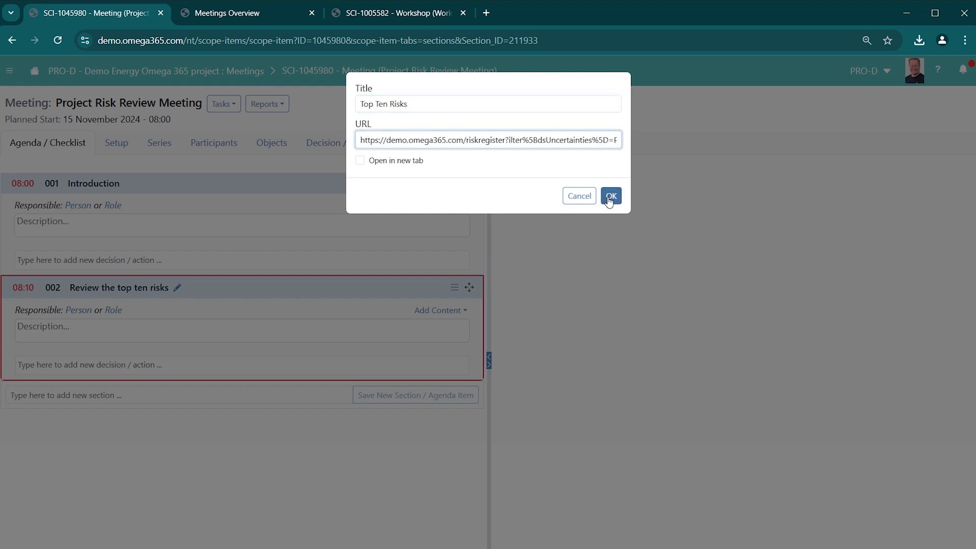
pyautogui.click(610, 195)
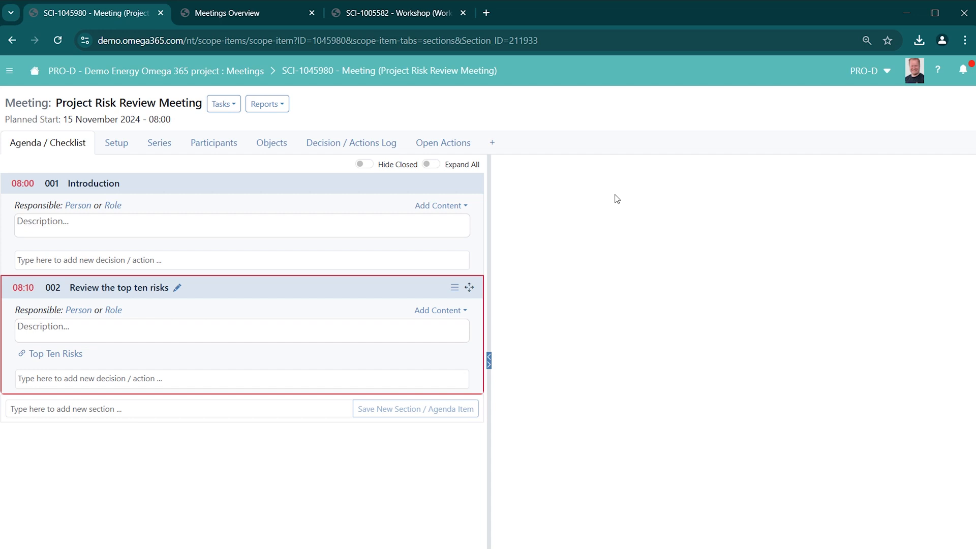
pyautogui.moveTo(54, 354)
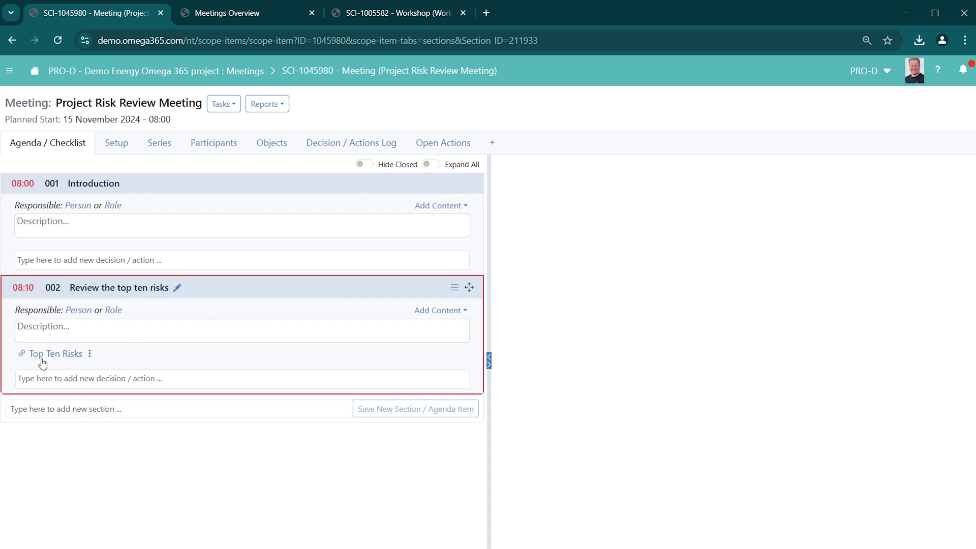
# Open the Top Ten Risks link to show the 20-risk register beside the agenda
pyautogui.click(55, 354)
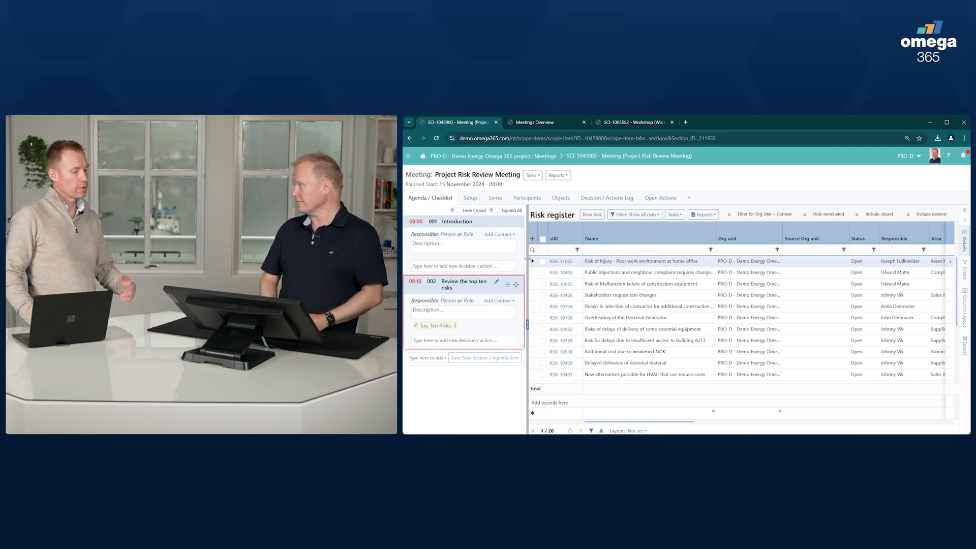
pyautogui.click(386, 310)
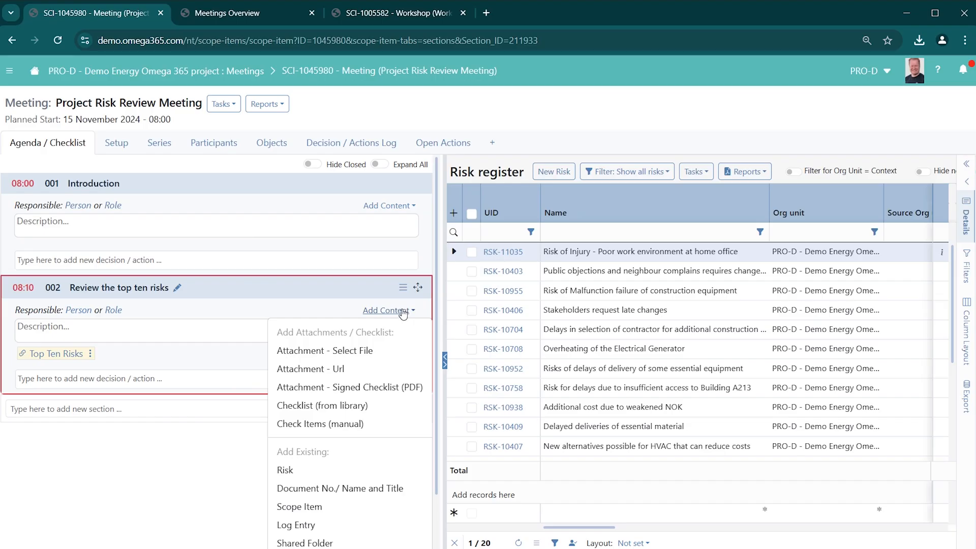
pyautogui.moveTo(396, 310)
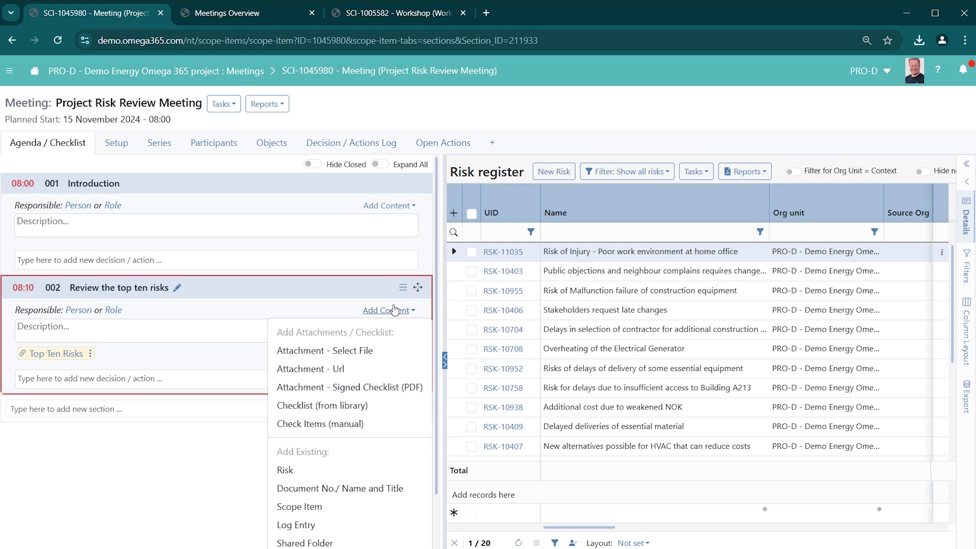
pyautogui.moveTo(323, 443)
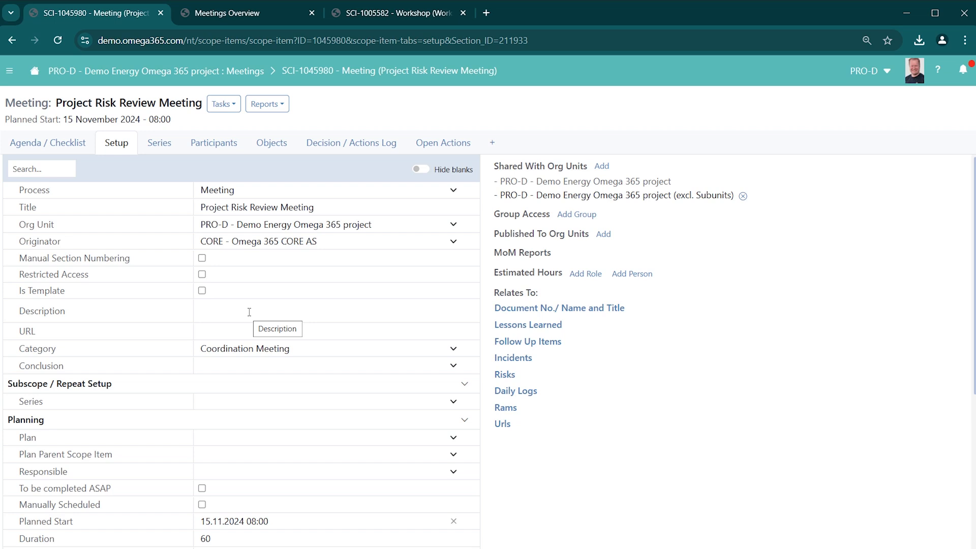
pyautogui.moveTo(230, 336)
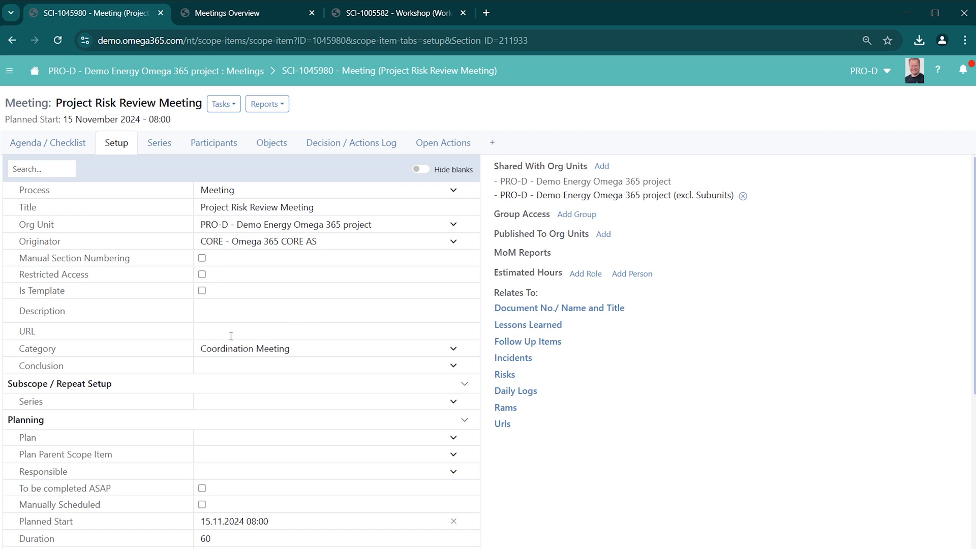
# Scroll through the meeting setup to confirm it belongs to no series
pyautogui.scroll(-3)
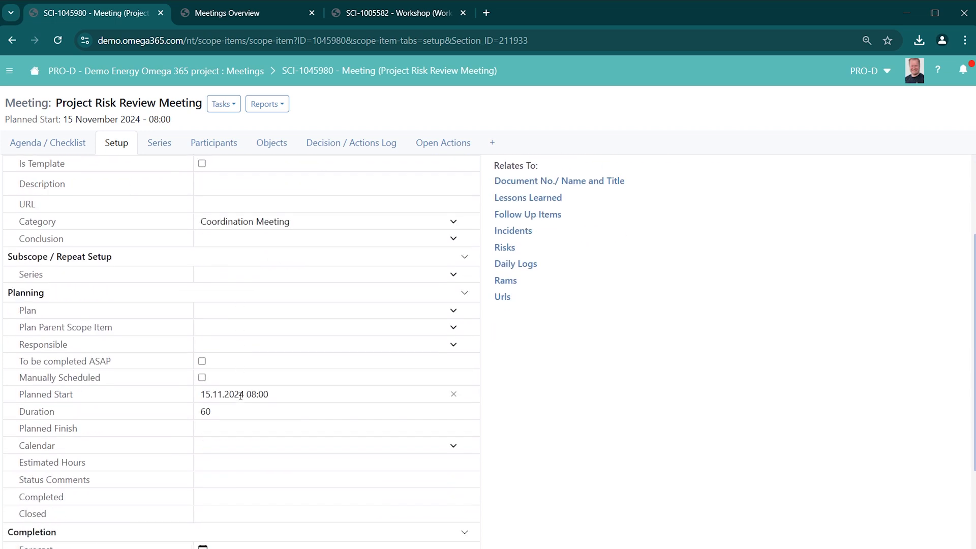
pyautogui.scroll(3)
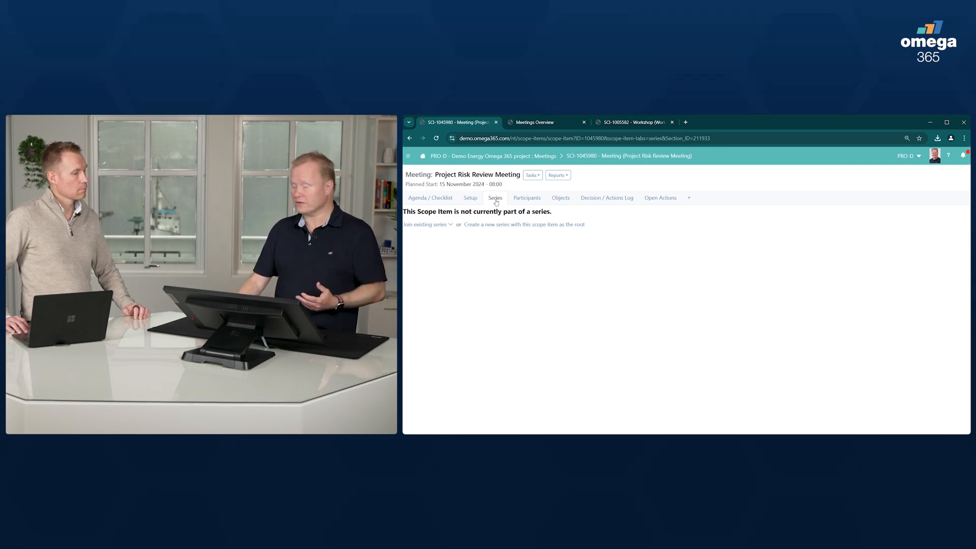
# Review the meeting's participant list, which shows one admin participant
pyautogui.click(527, 198)
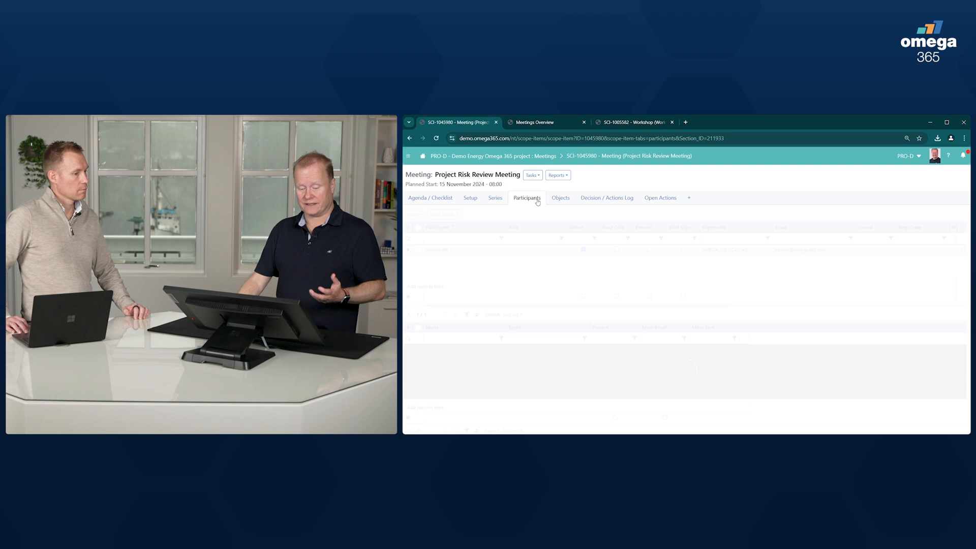
pyautogui.click(526, 197)
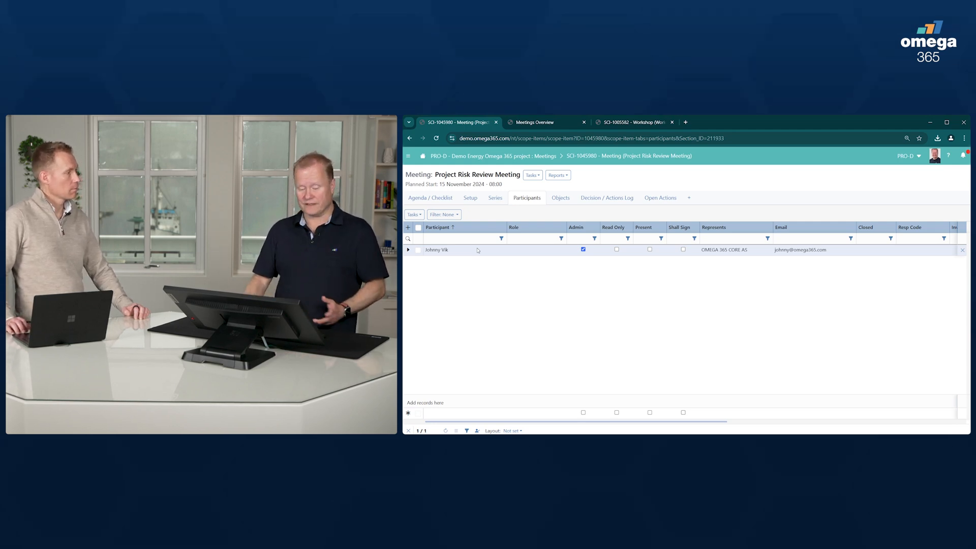
pyautogui.click(947, 122)
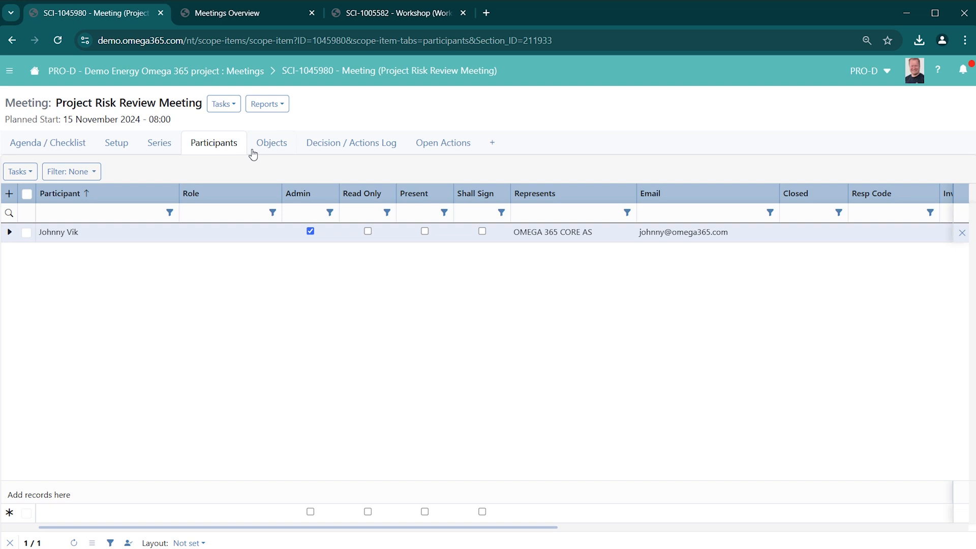
# Check the empty Decision / Actions Log, then return to the agenda
pyautogui.click(352, 142)
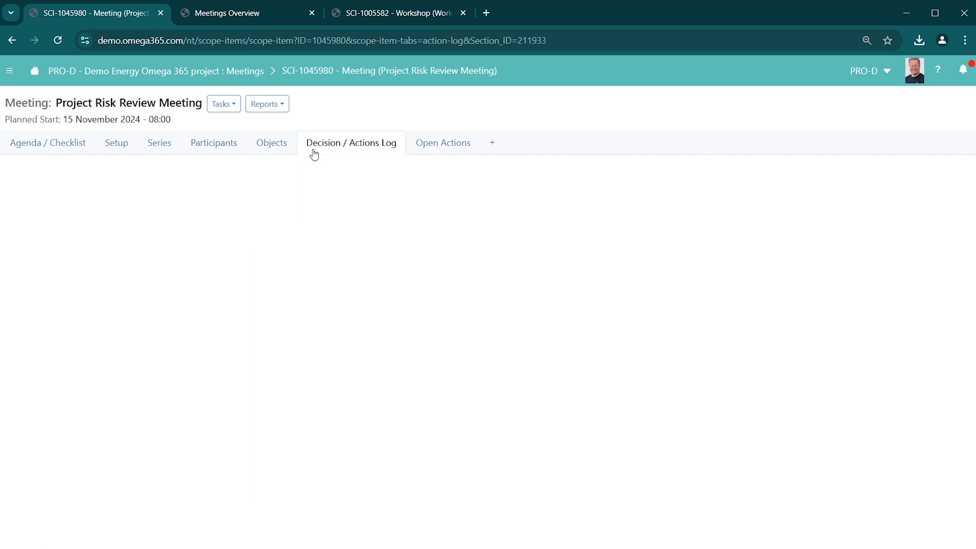
pyautogui.click(351, 142)
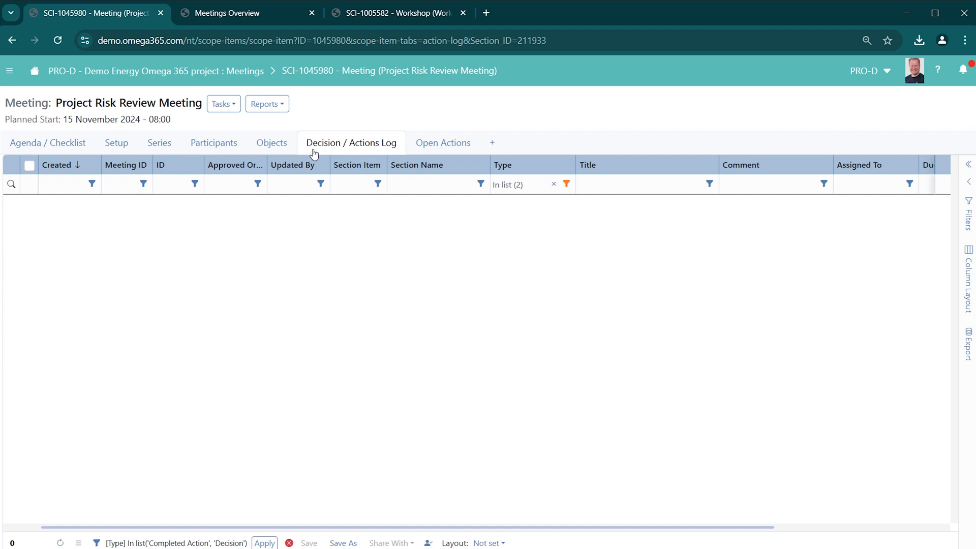
pyautogui.click(443, 142)
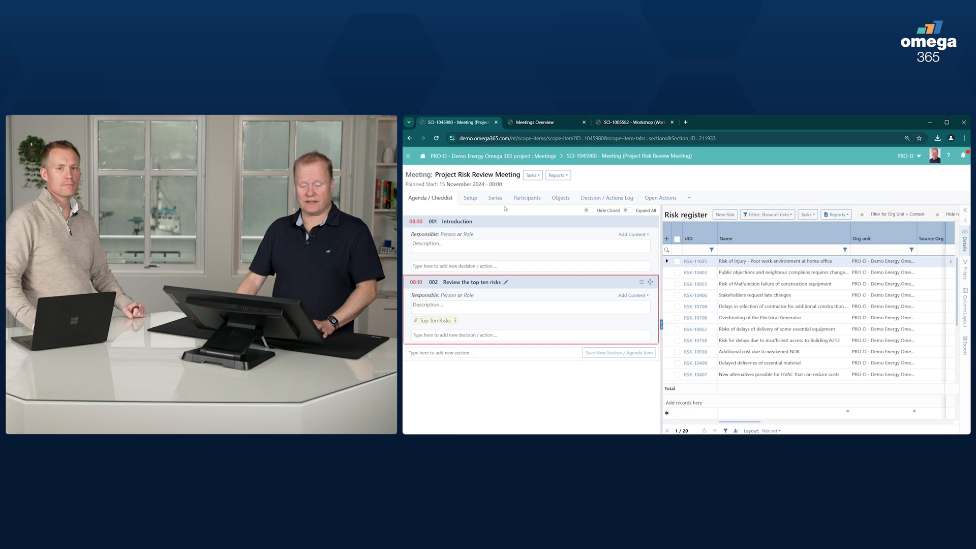
# Mark the three added participants as present and return to the agenda
pyautogui.click(527, 197)
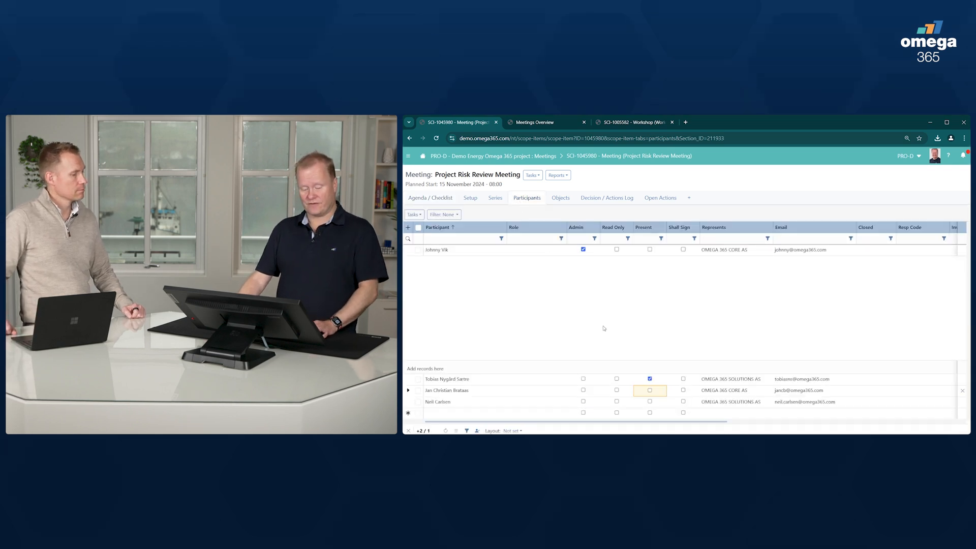
pyautogui.moveTo(663, 310)
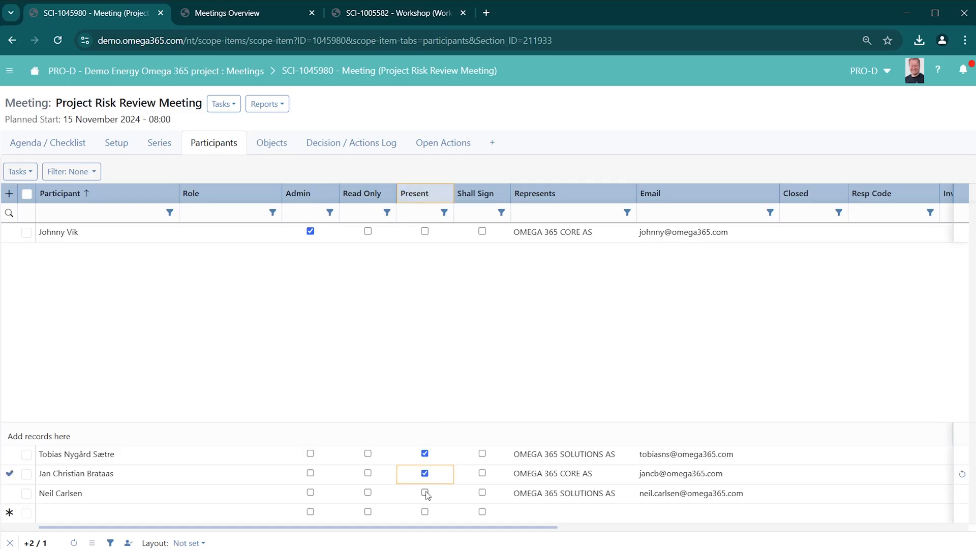
pyautogui.click(425, 494)
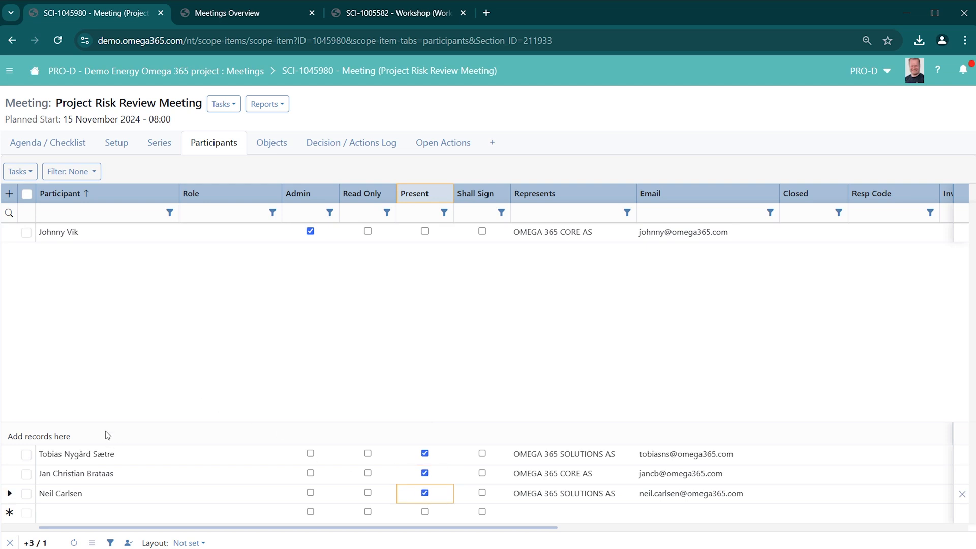
pyautogui.moveTo(218, 310)
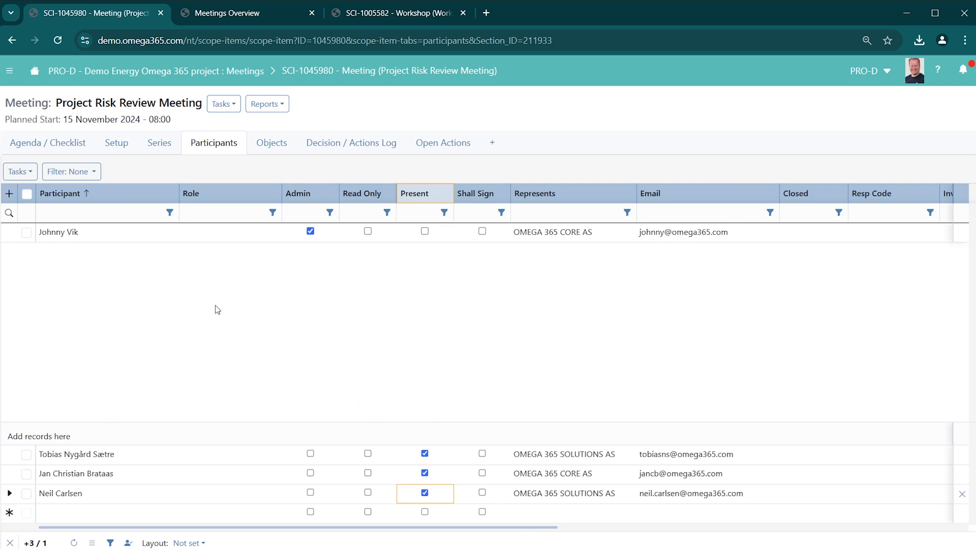
pyautogui.moveTo(157, 361)
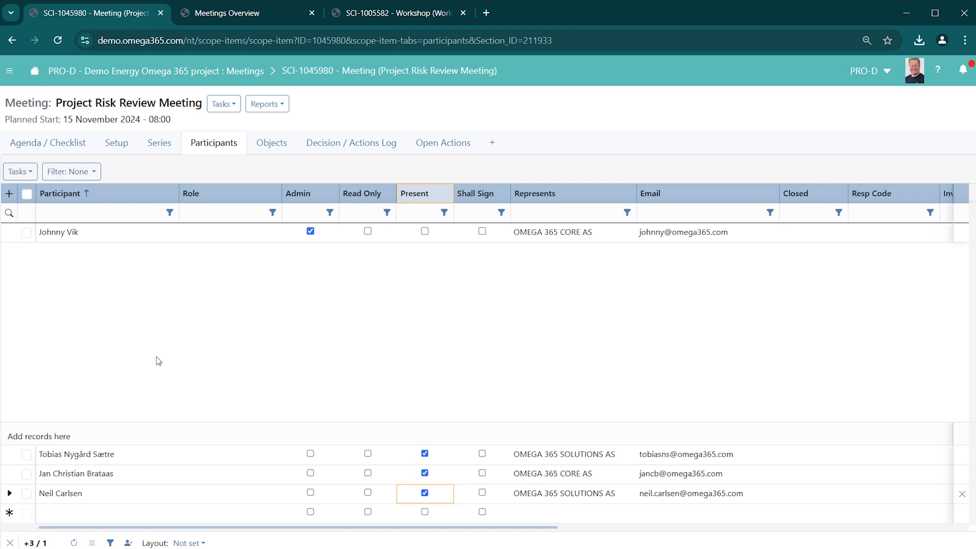
pyautogui.click(48, 142)
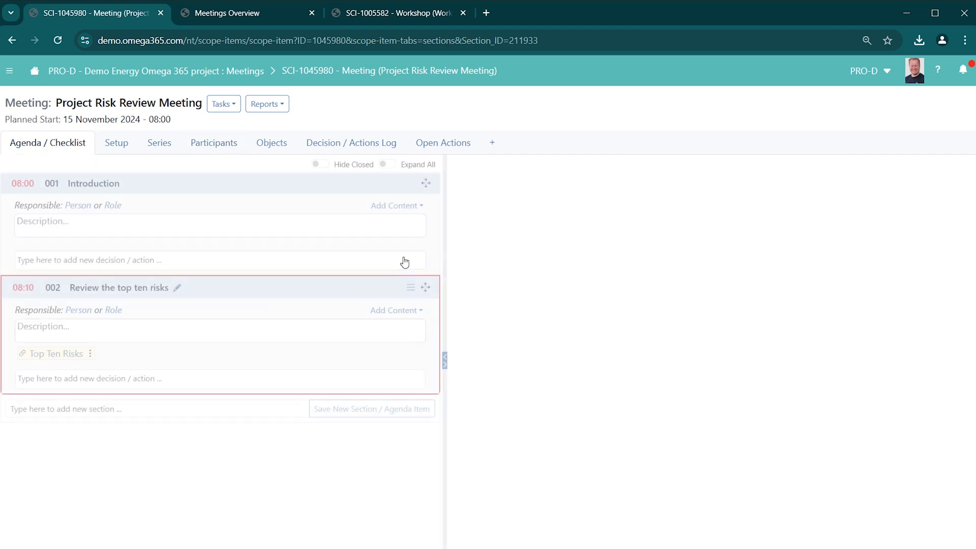
# Reload the Top Ten Risks register and open risk RSK-11035, Risk of Injury
pyautogui.click(55, 354)
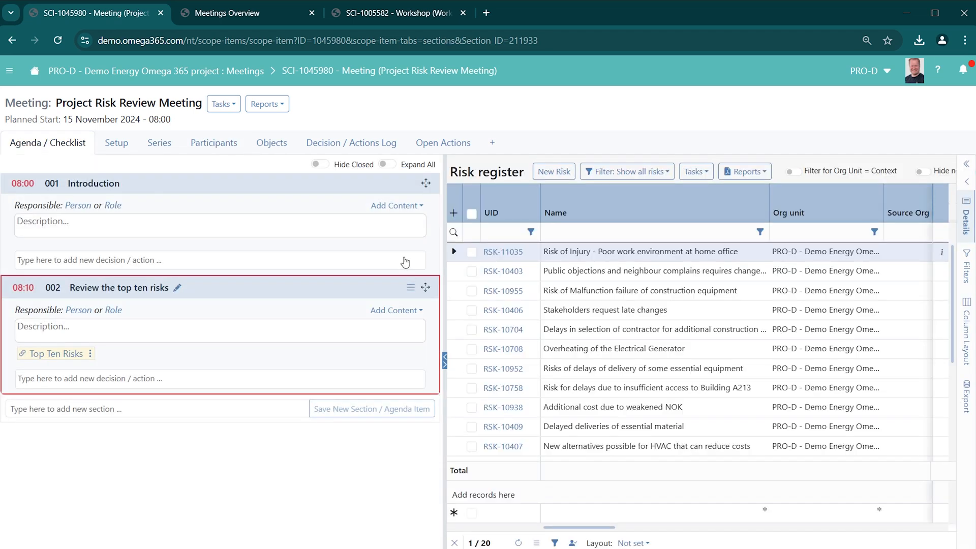
pyautogui.moveTo(180, 302)
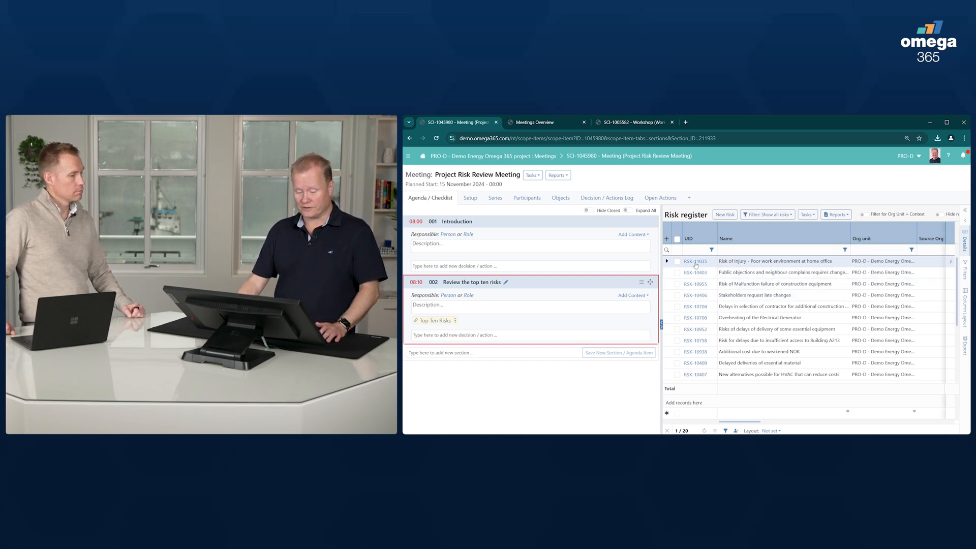
pyautogui.click(695, 261)
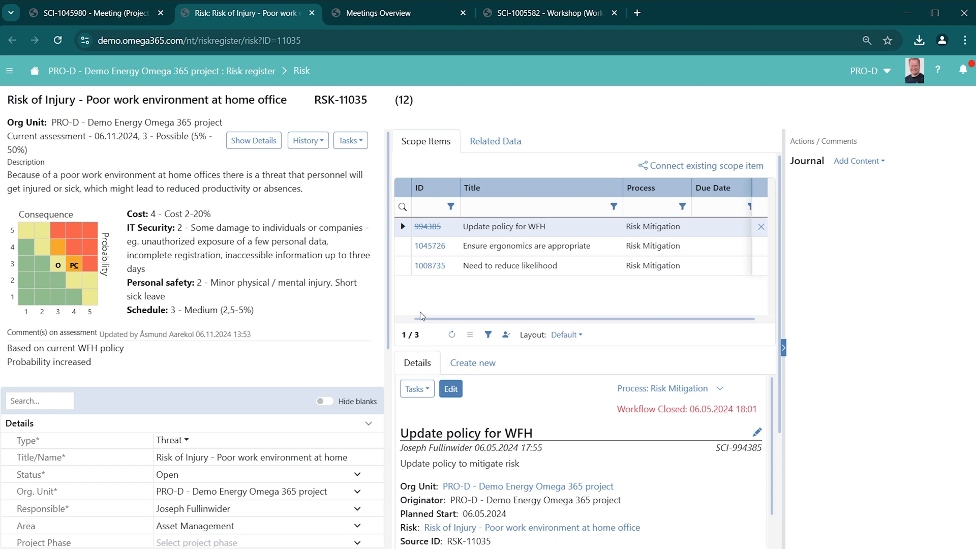
pyautogui.moveTo(318, 291)
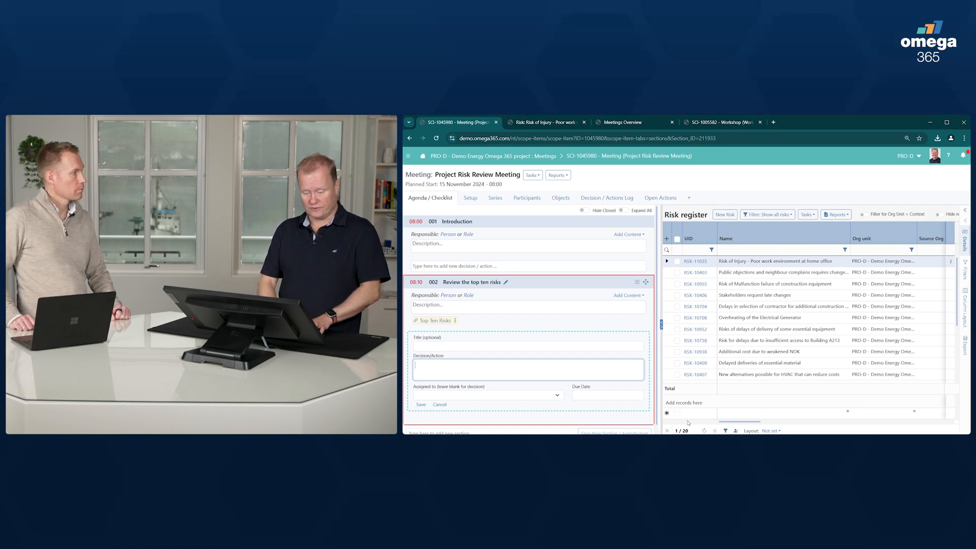
# Enter the action 'Review risk about delayed deliveres' with due date 22.11.2024
pyautogui.write('Review r')
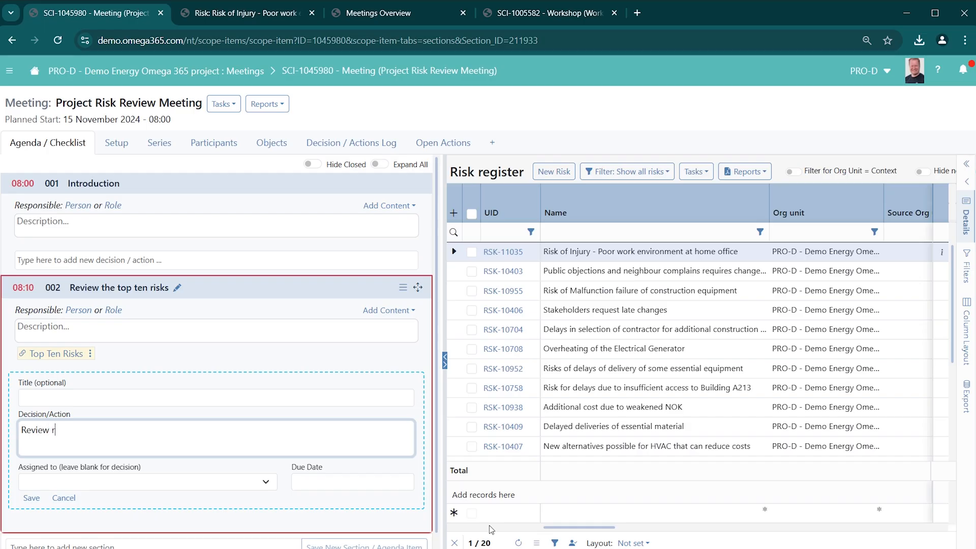
pyautogui.write('isk about delay')
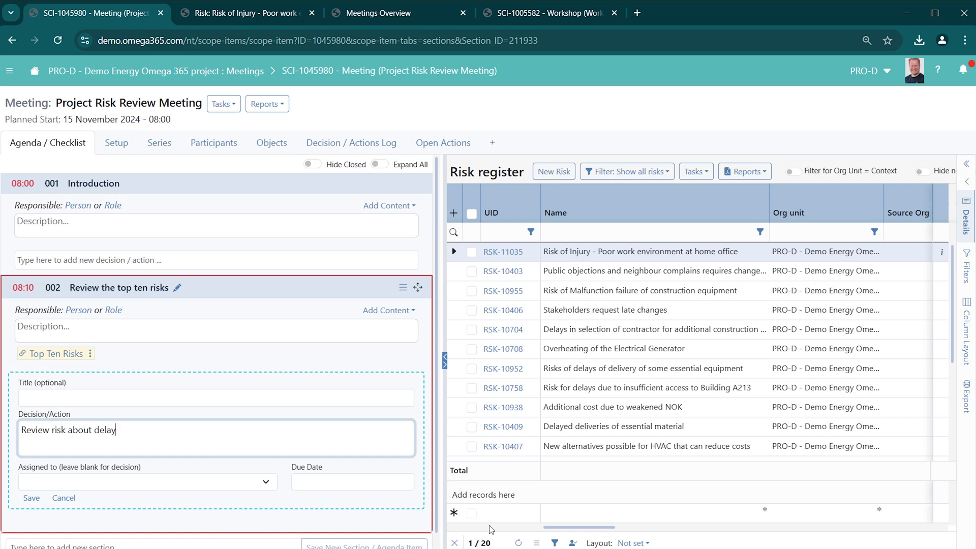
pyautogui.write('ed deliveres')
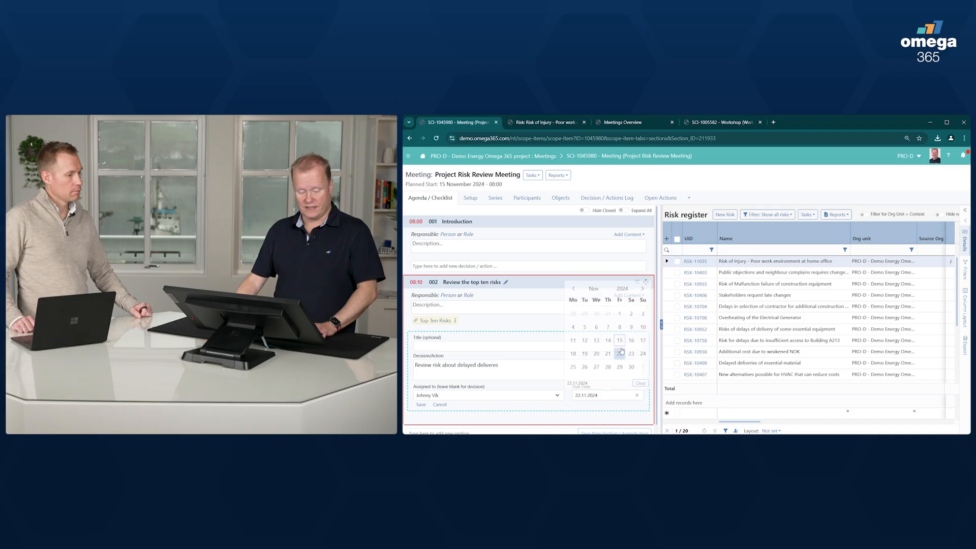
pyautogui.click(620, 353)
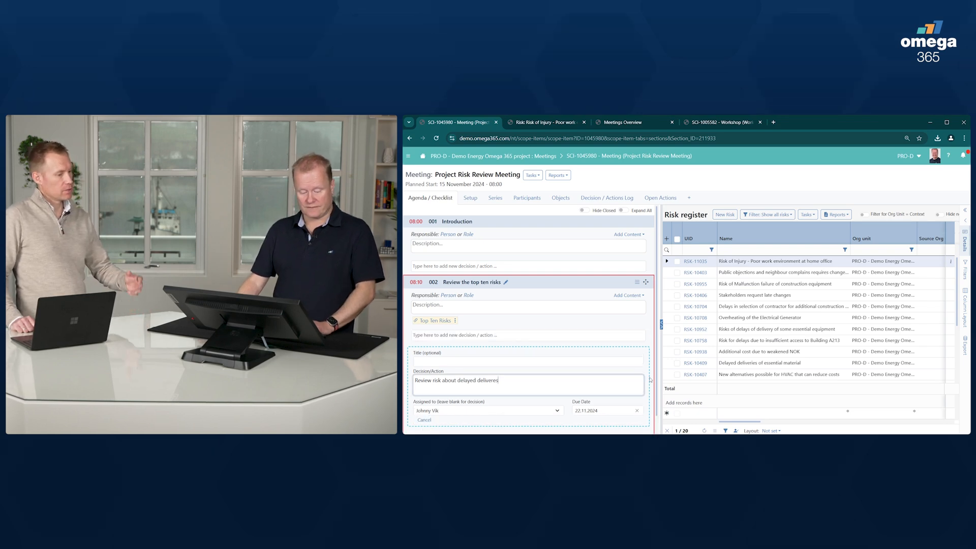
pyautogui.moveTo(518, 293)
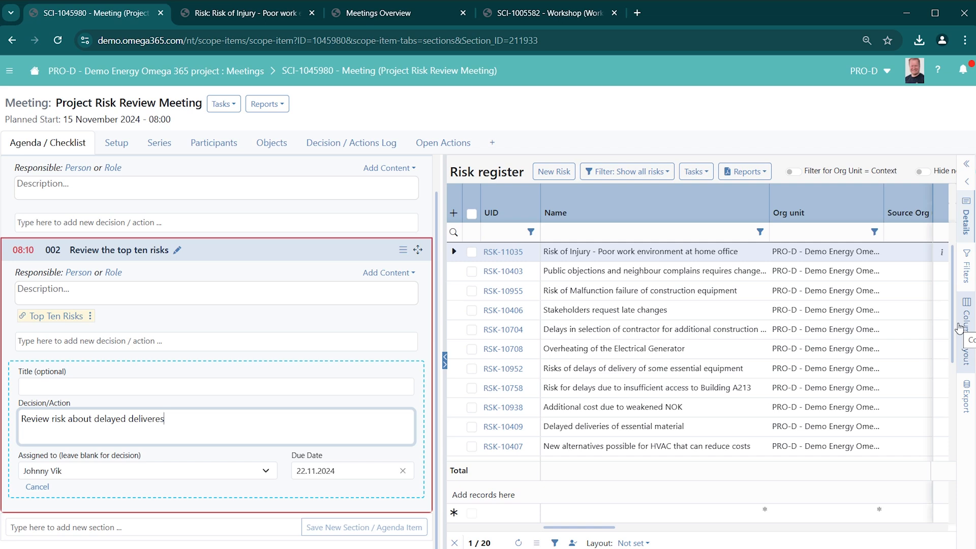
pyautogui.moveTo(963, 330)
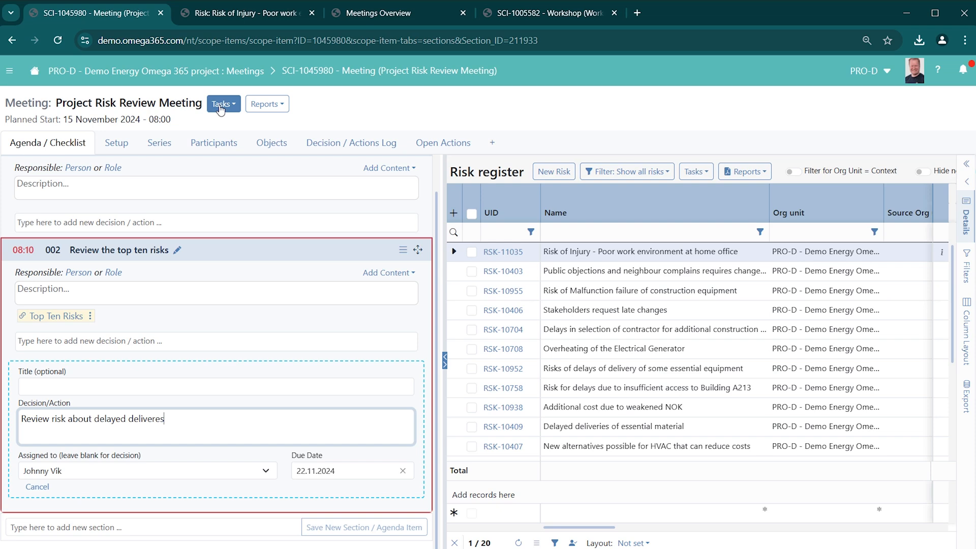
# Generate the Minutes of Meeting report with default MoM settings and dismiss the success notice
pyautogui.click(267, 104)
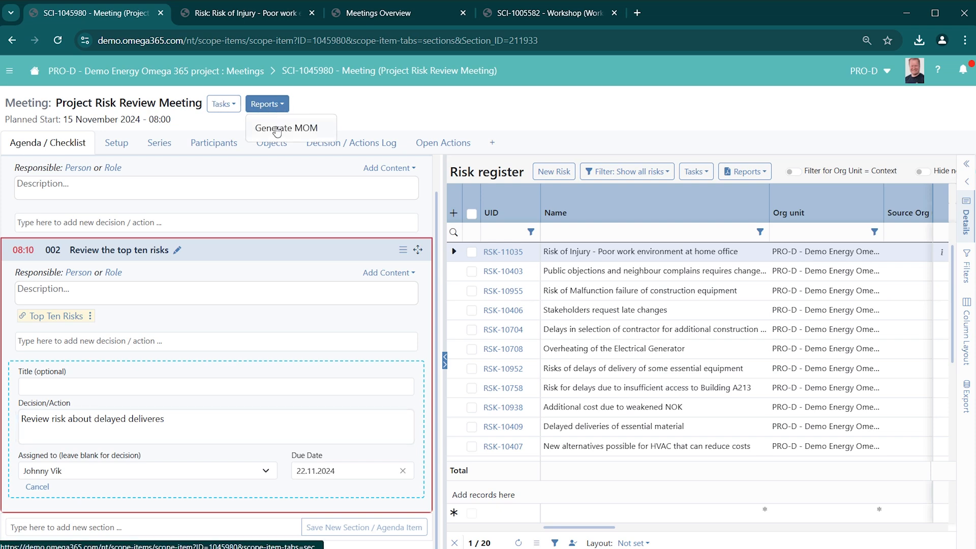
pyautogui.click(289, 128)
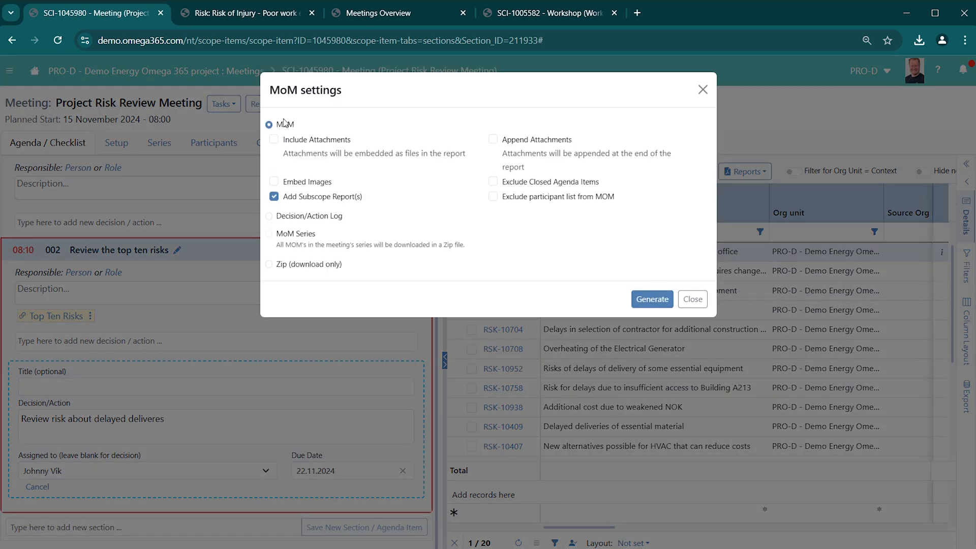
pyautogui.moveTo(371, 138)
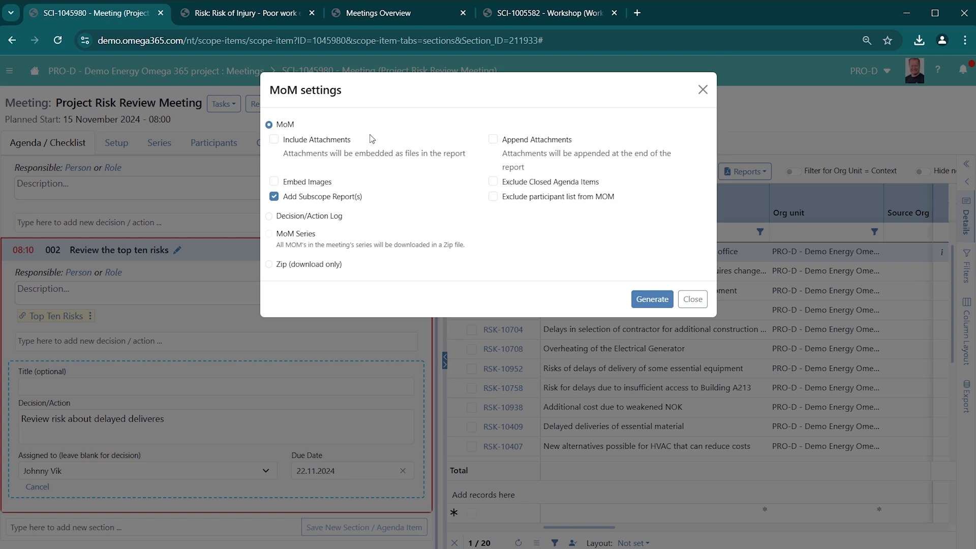
pyautogui.moveTo(468, 200)
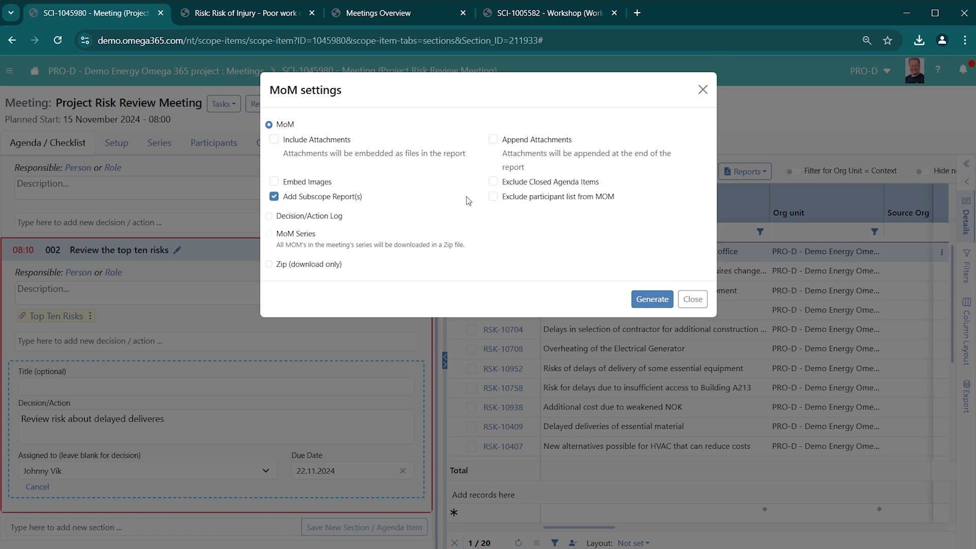
pyautogui.moveTo(680, 329)
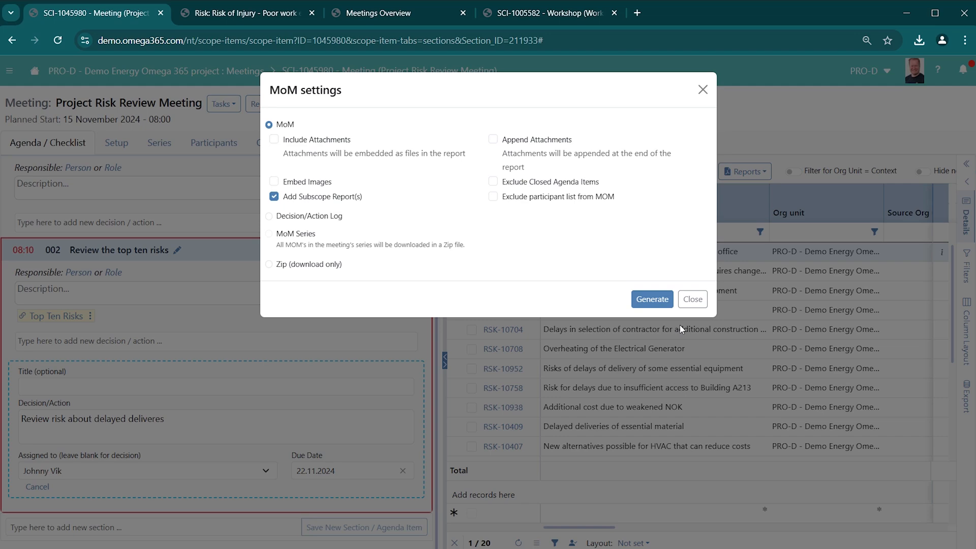
pyautogui.click(652, 299)
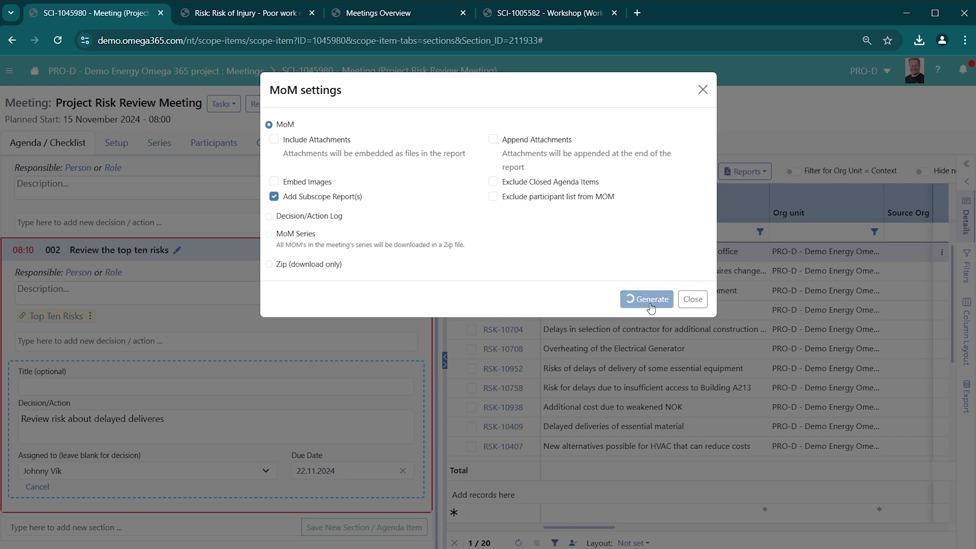
pyautogui.click(647, 299)
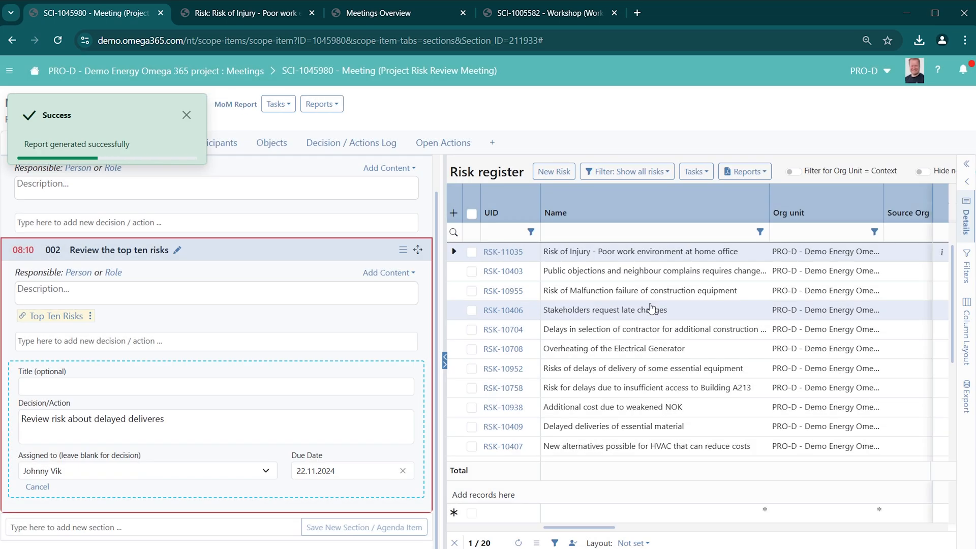
pyautogui.click(186, 115)
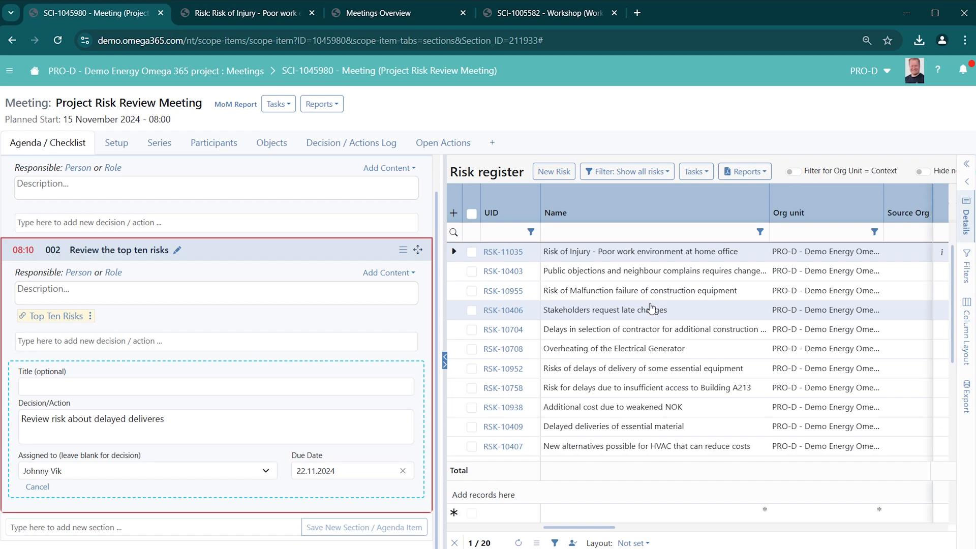